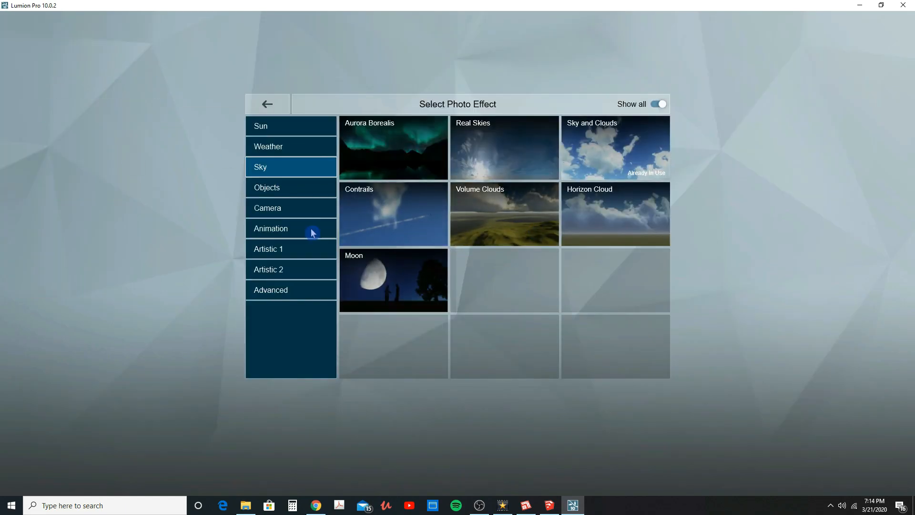
- Browse the Camera and Artistic 2 photo effect categories and pick an effect
{"action": "left_click", "coordinate": [291, 208]}
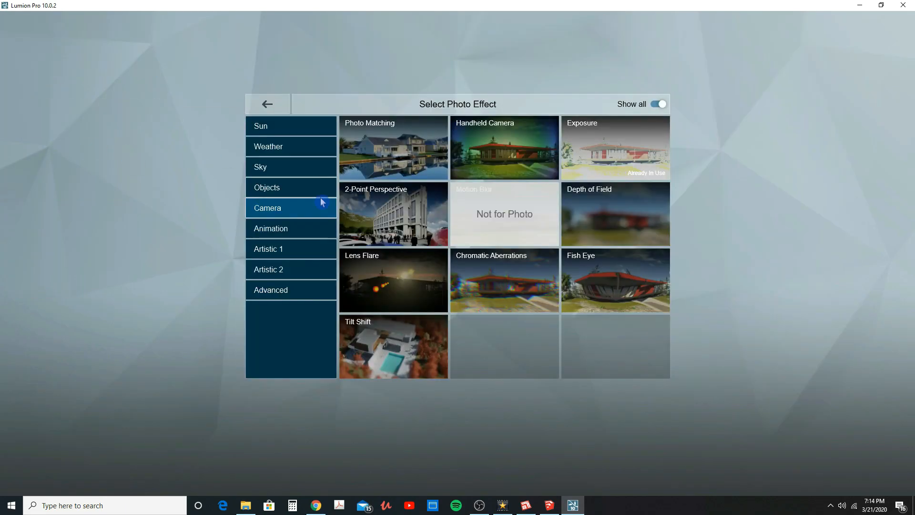
{"action": "left_click", "coordinate": [290, 269]}
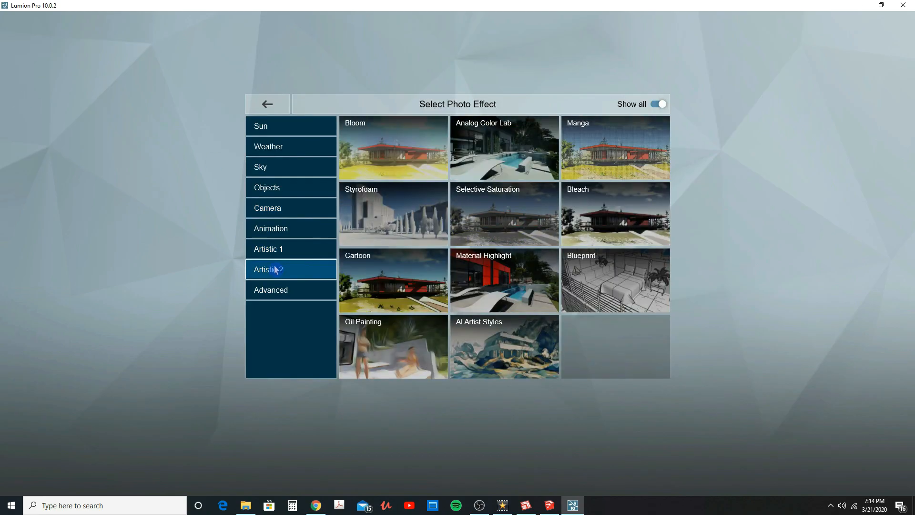
{"action": "left_click", "coordinate": [270, 289]}
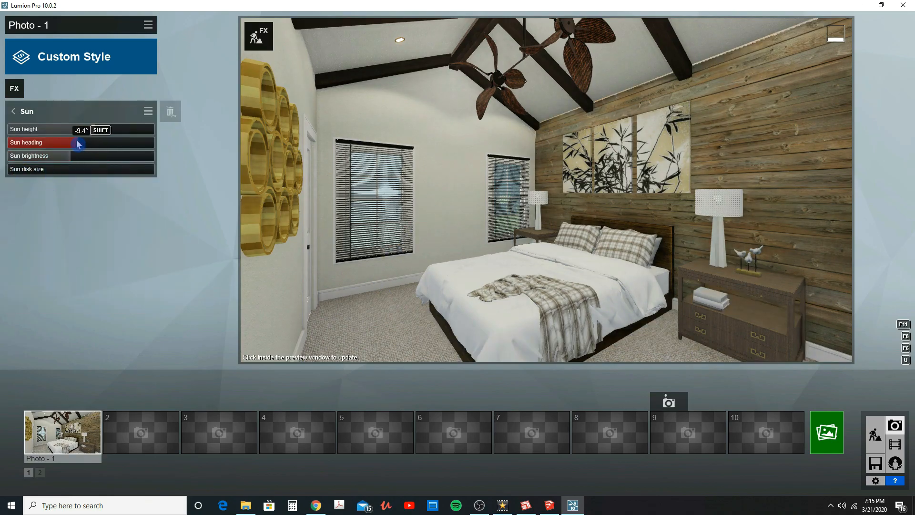
- Drag the Sun heading slider to about -9.4° on the bedroom photo
{"action": "left_click", "coordinate": [548, 505]}
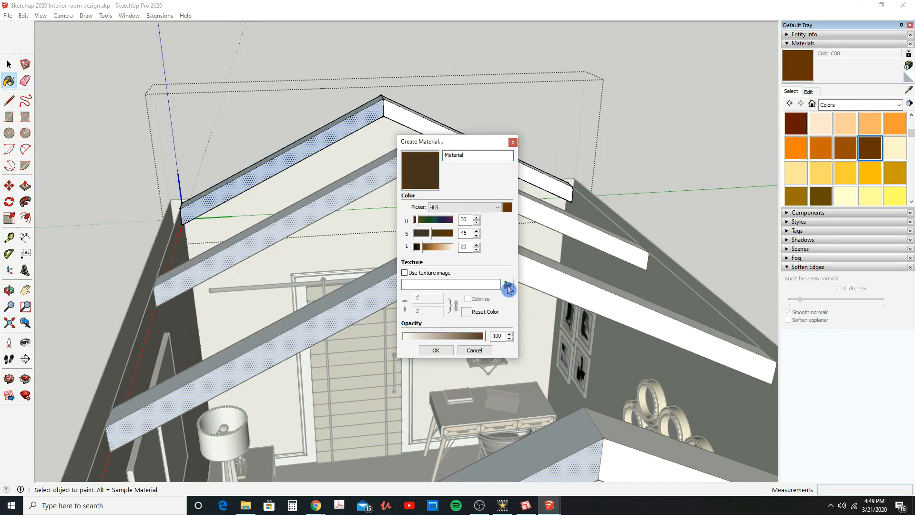
- Load the '71_dark fine wood texture-seamless.jpg' image as the new material's texture
{"action": "left_click", "coordinate": [507, 286]}
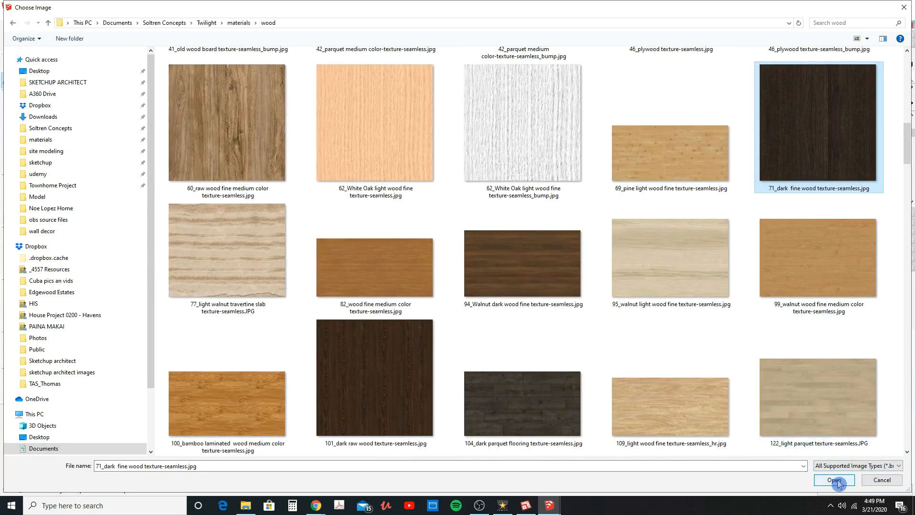
{"action": "left_click", "coordinate": [834, 479]}
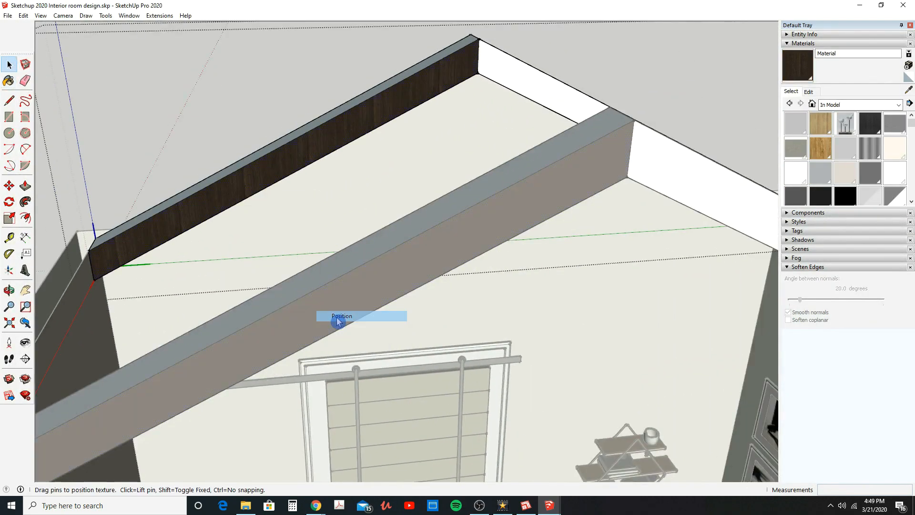